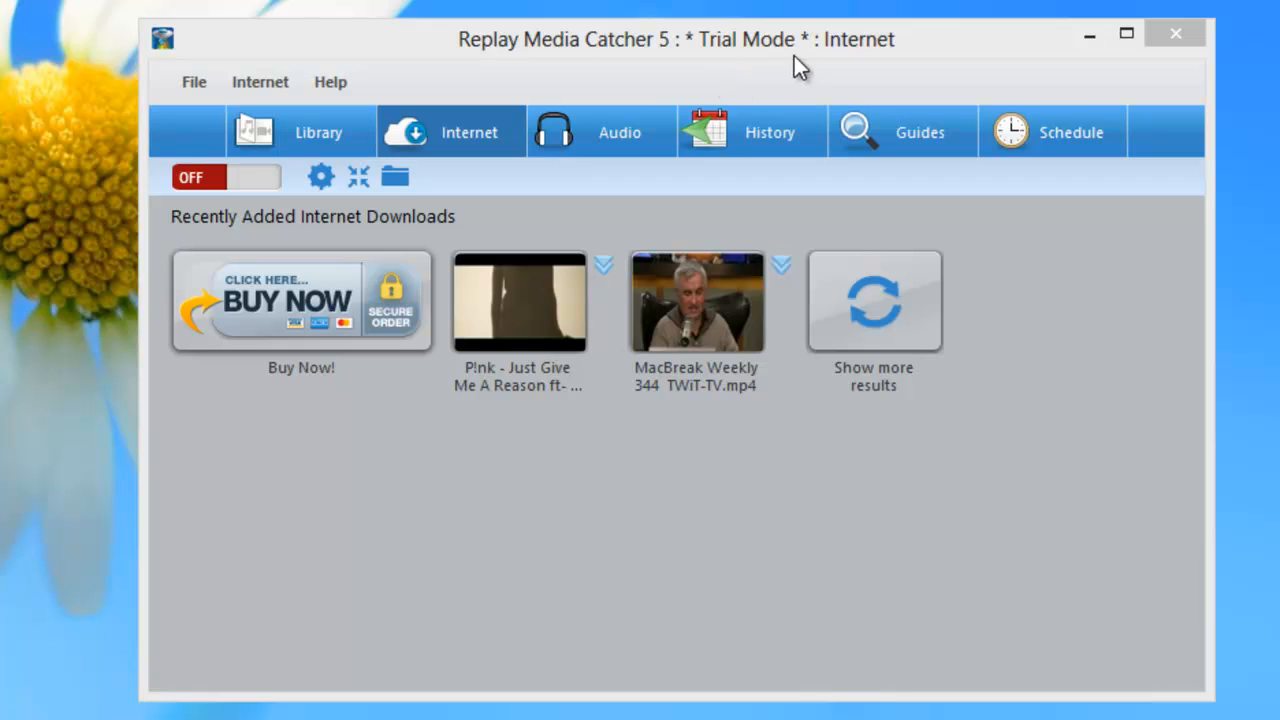
{"action": "mouse_move", "coordinate": [527, 191]}
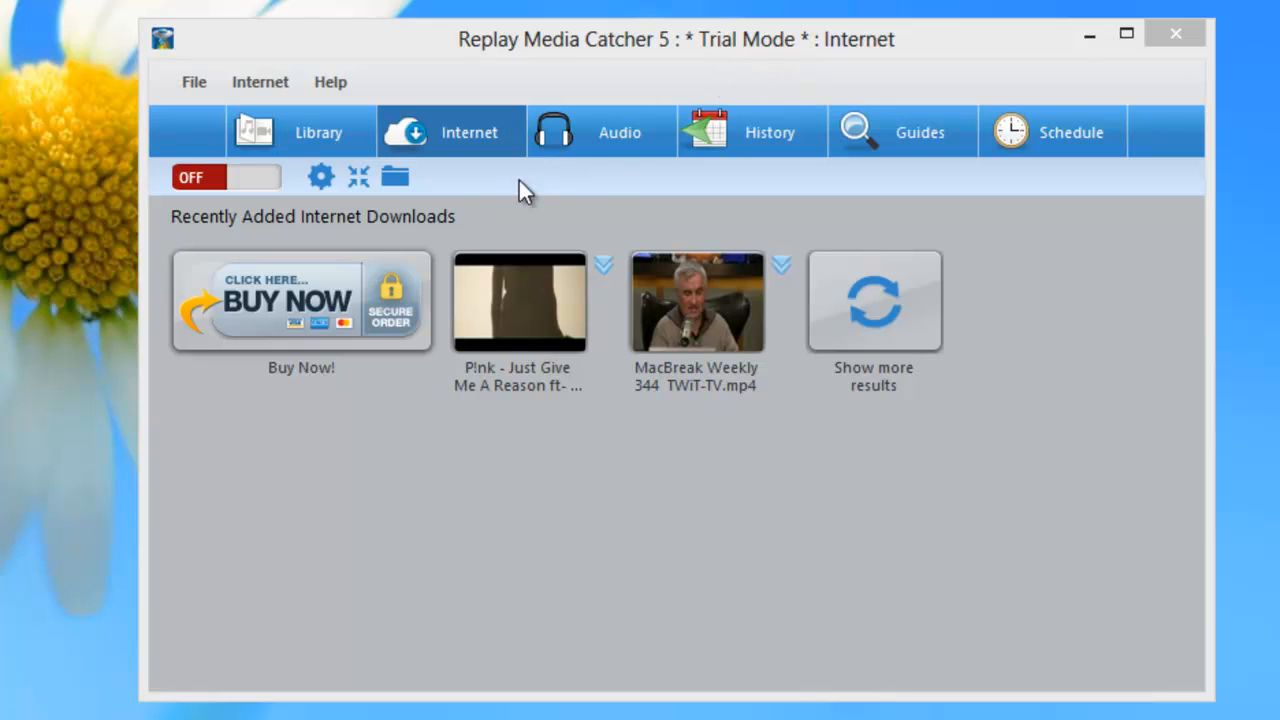
{"action": "mouse_move", "coordinate": [344, 390]}
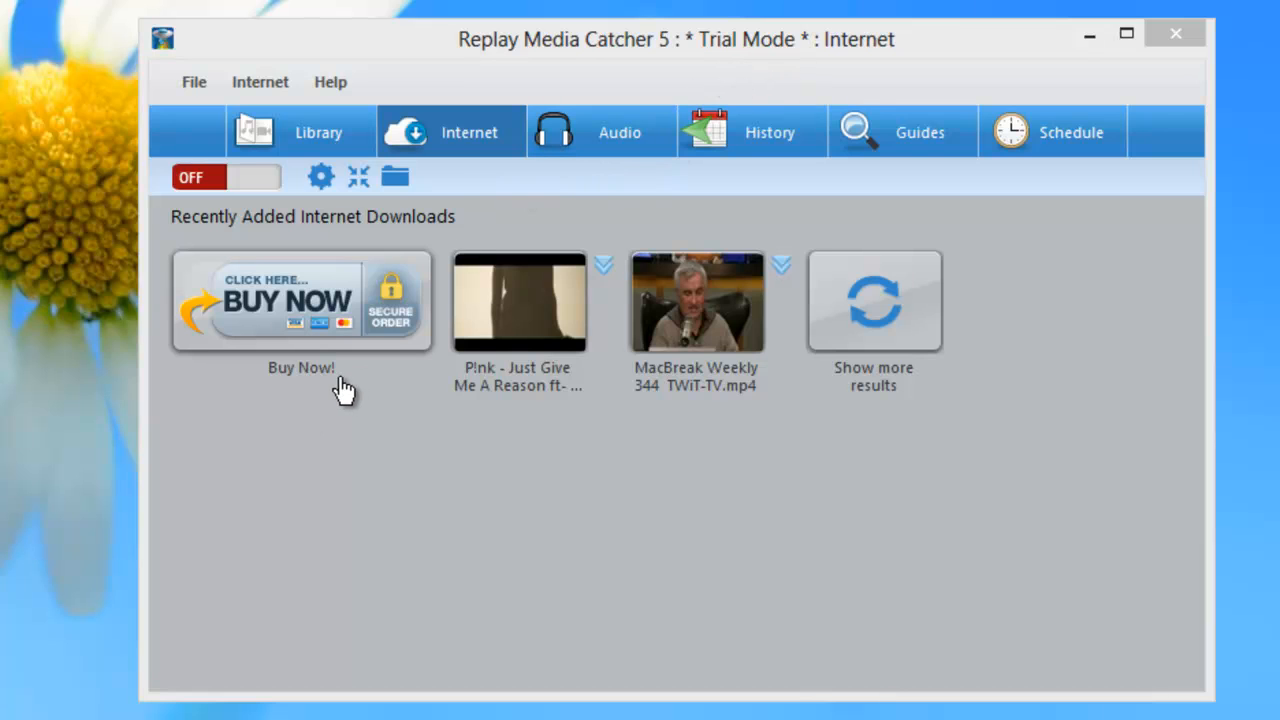
{"action": "mouse_move", "coordinate": [305, 330]}
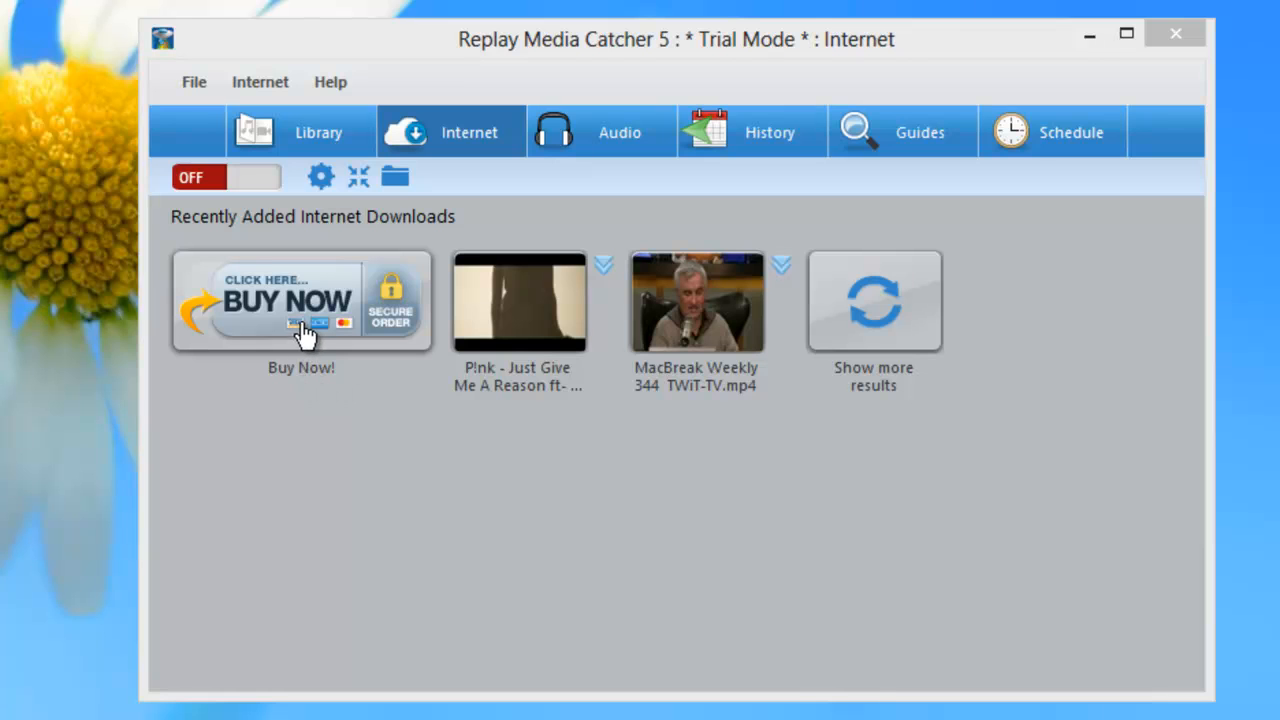
Step: Continue past the registration prompt in demo mode and switch media capturing on
{"action": "left_click", "coordinate": [301, 301]}
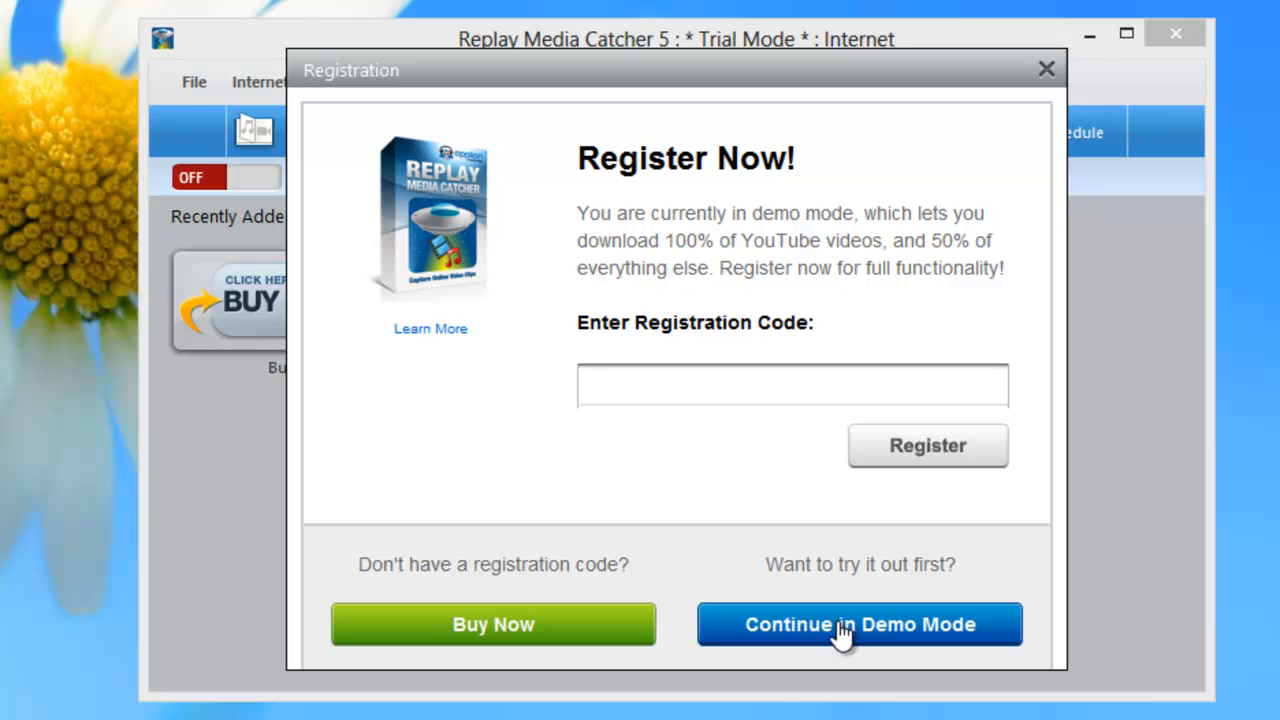
{"action": "left_click", "coordinate": [858, 624]}
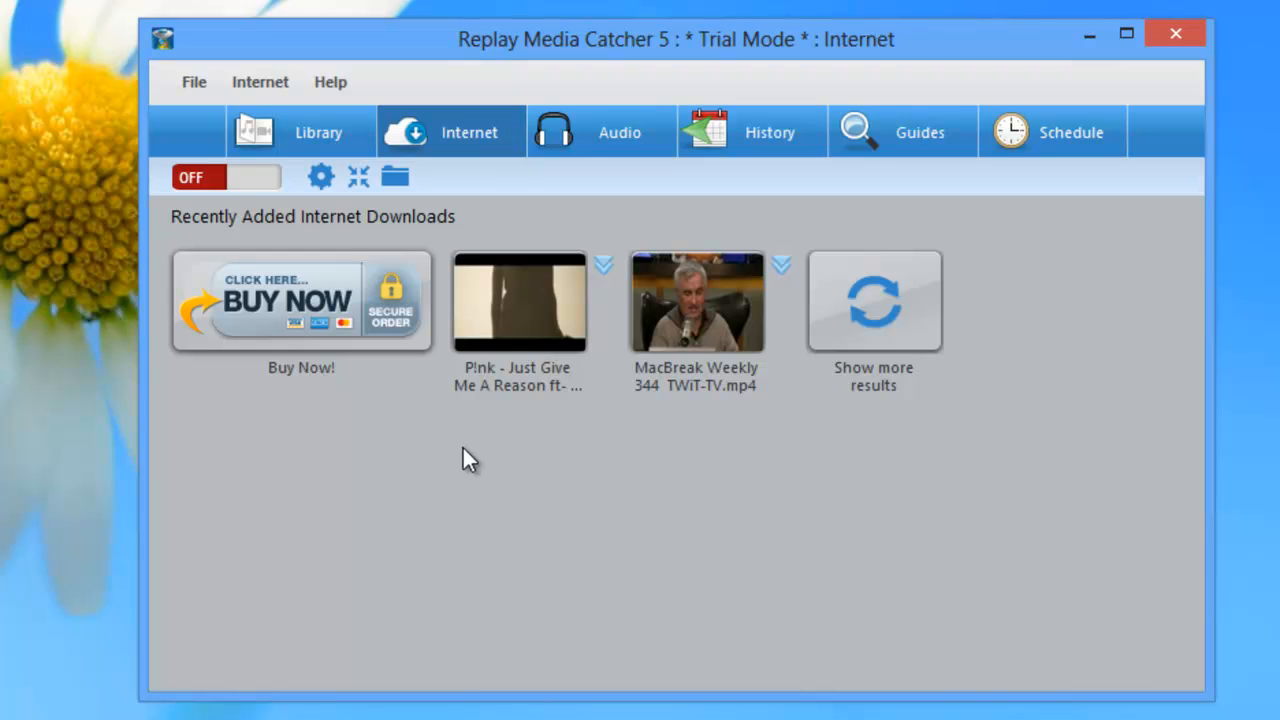
{"action": "mouse_move", "coordinate": [470, 443]}
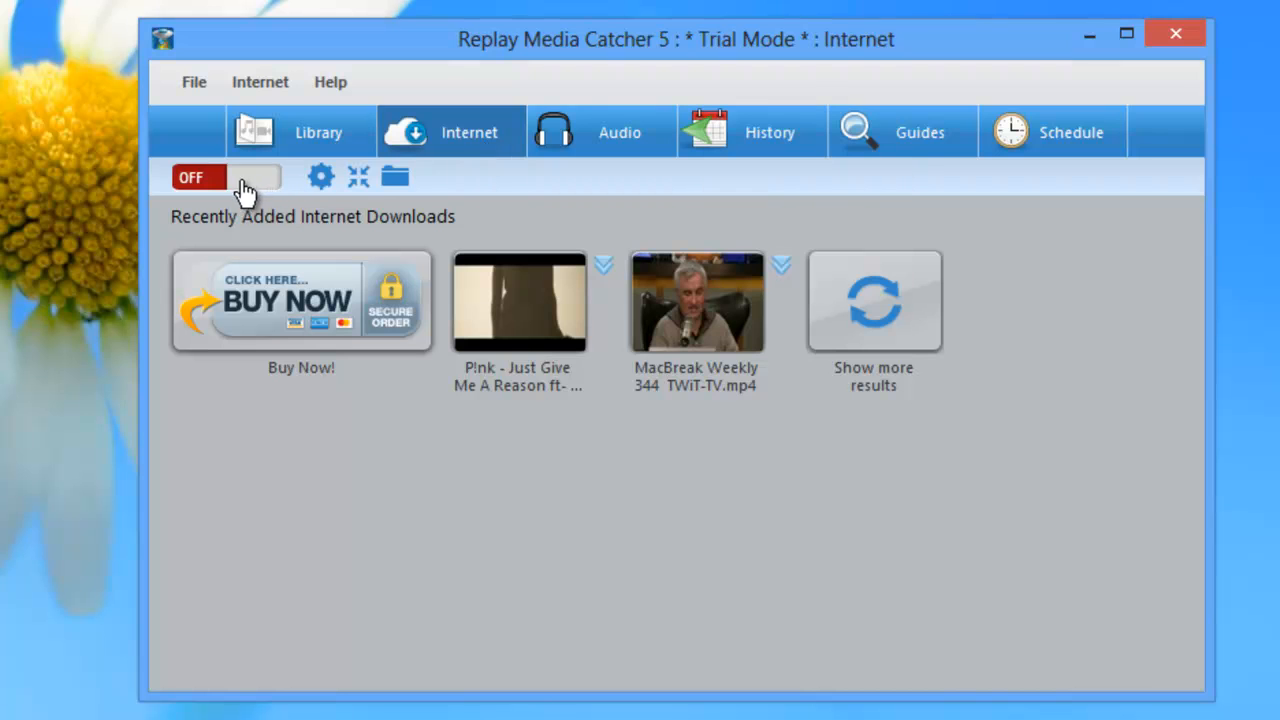
{"action": "left_click", "coordinate": [258, 177]}
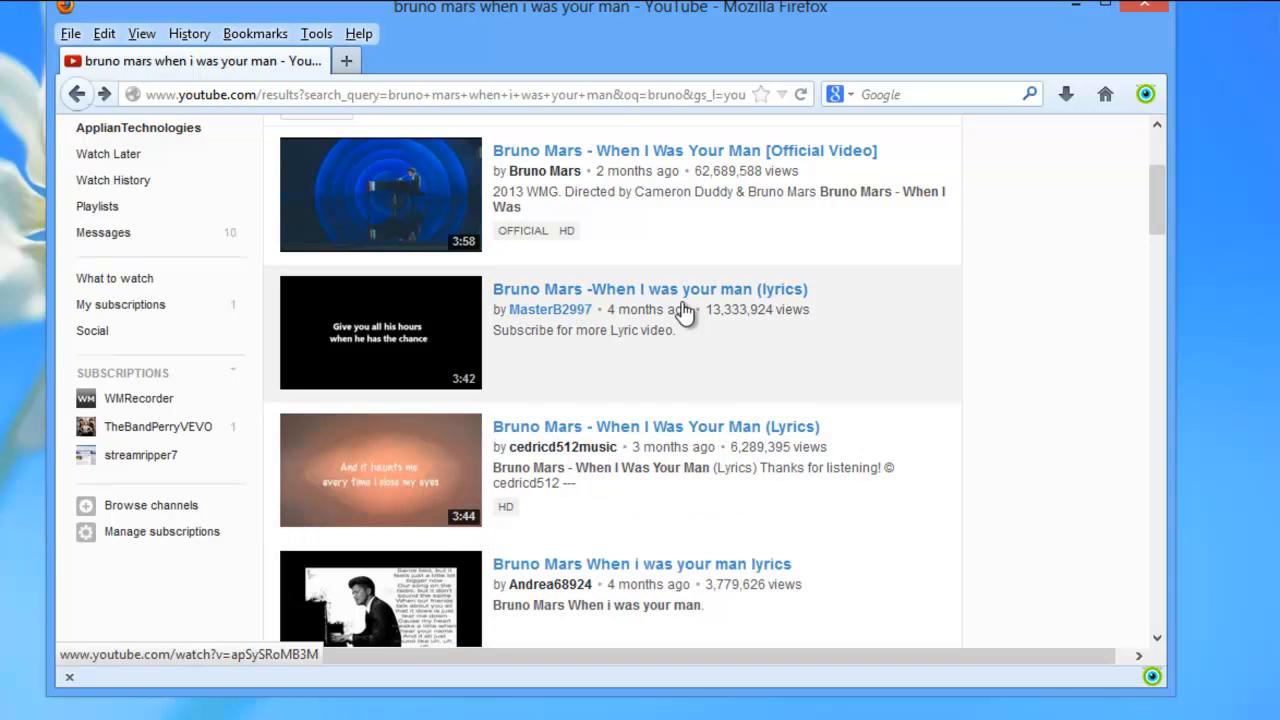
{"action": "left_click", "coordinate": [684, 150]}
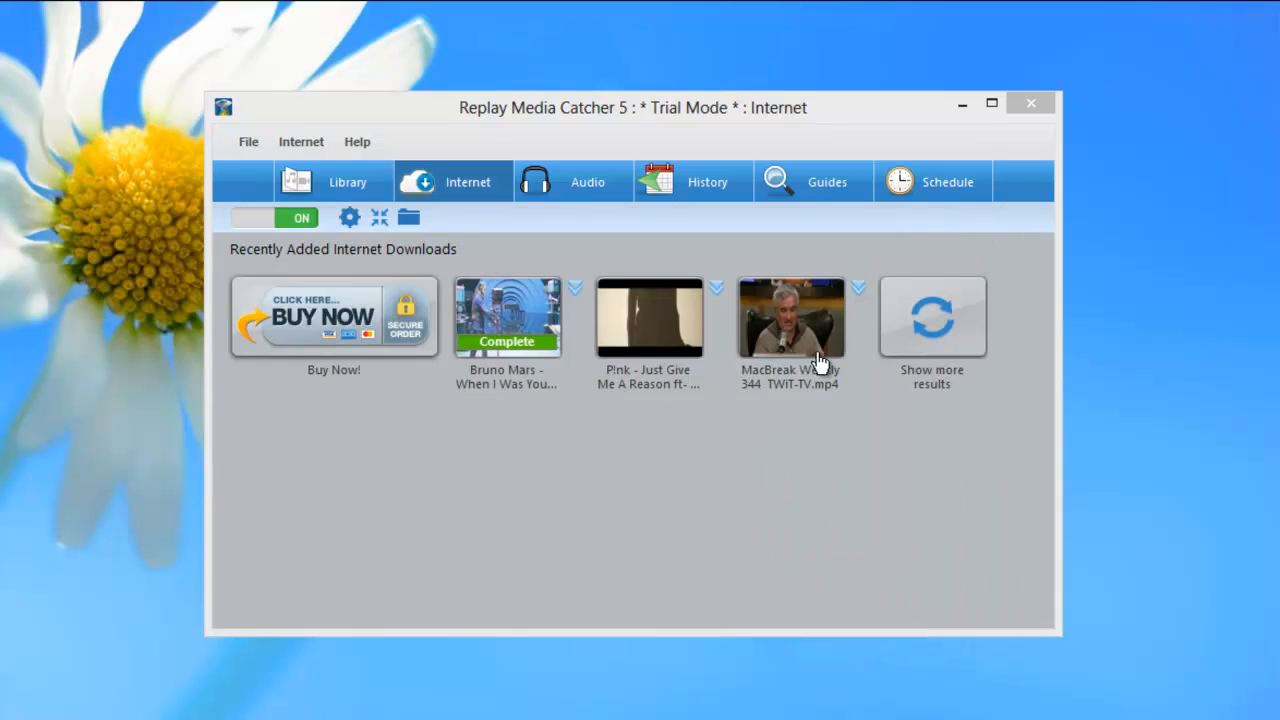
Step: Play the captured Bruno Mars 'When I Was Your Man' download from its context menu
{"action": "right_click", "coordinate": [649, 315]}
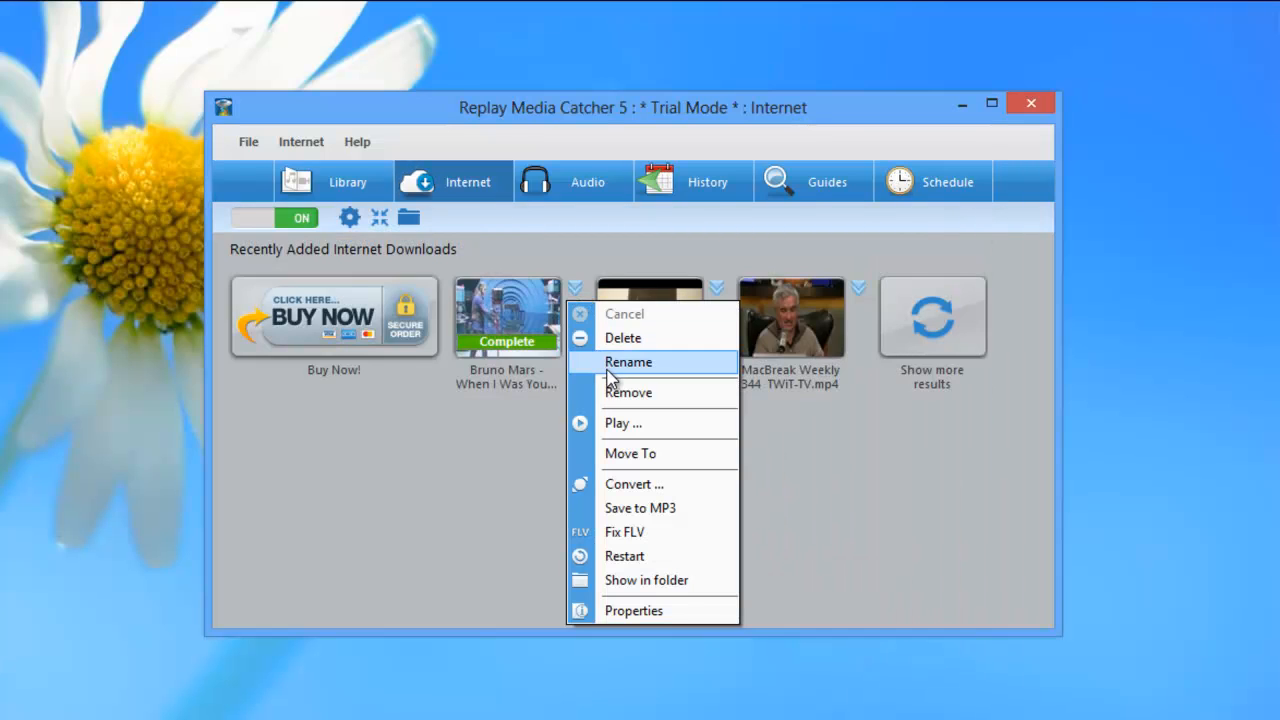
{"action": "left_click", "coordinate": [623, 423]}
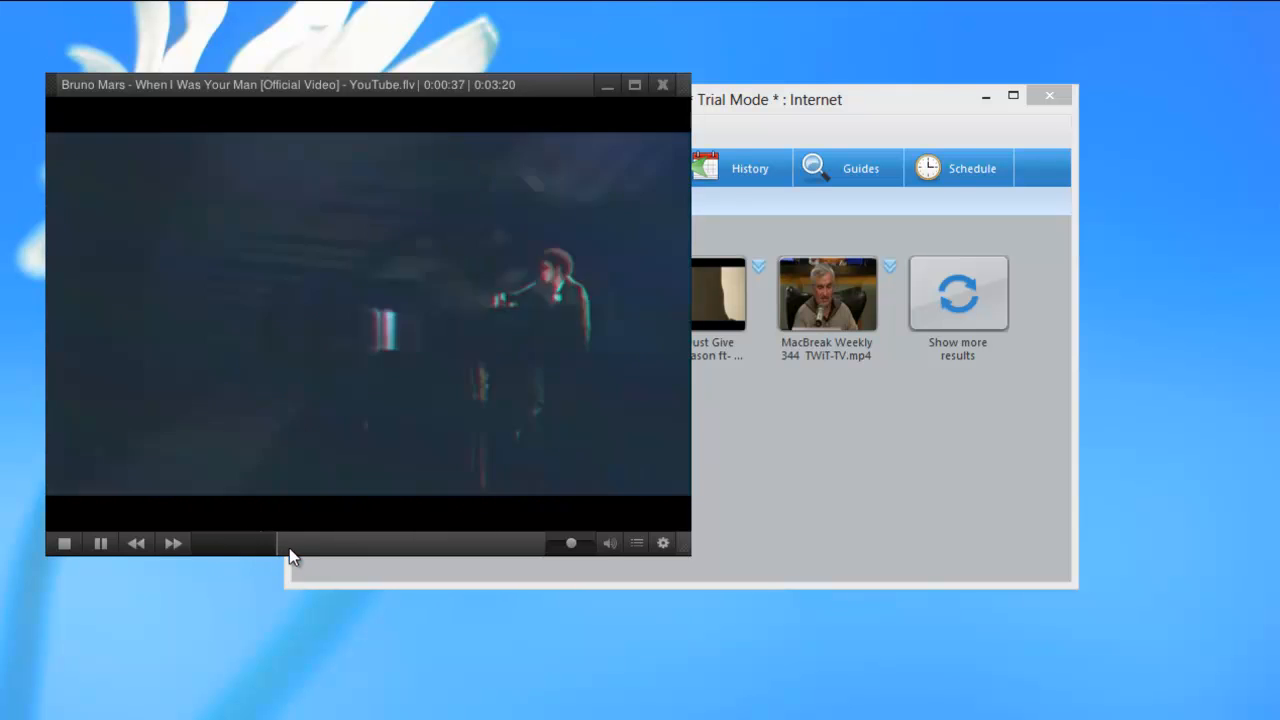
{"action": "left_click", "coordinate": [440, 543]}
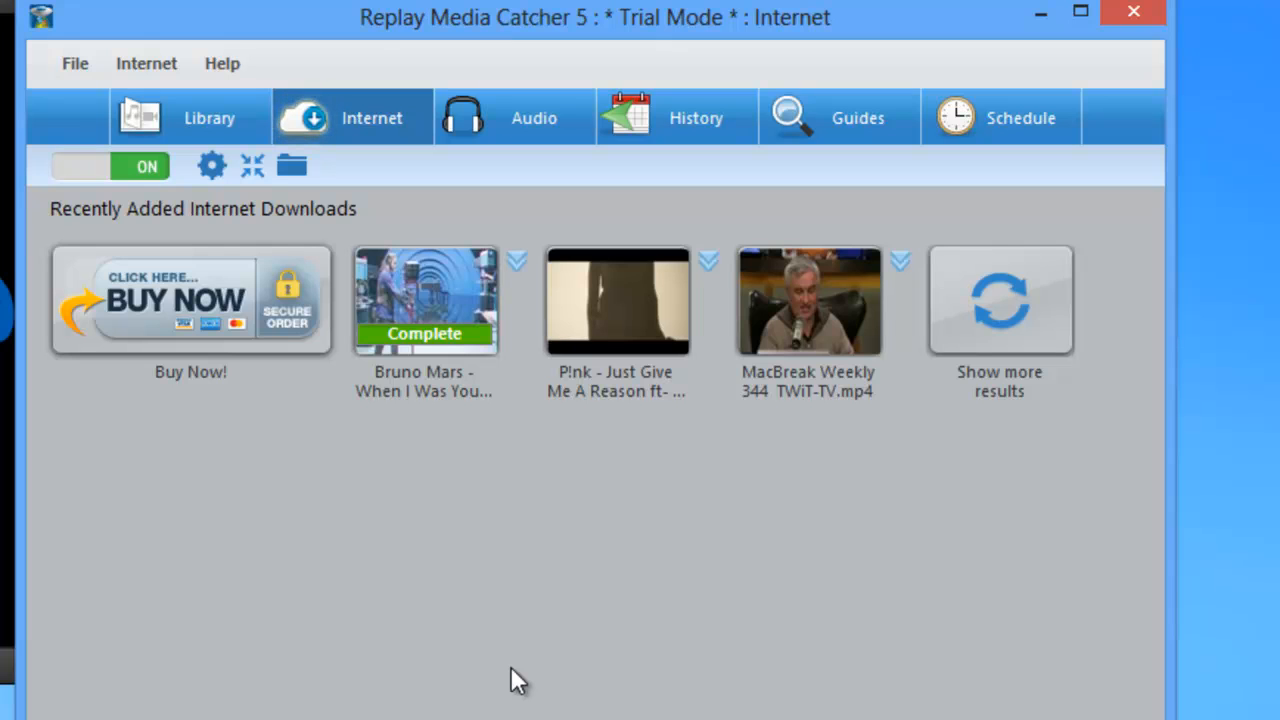
{"action": "mouse_move", "coordinate": [800, 545]}
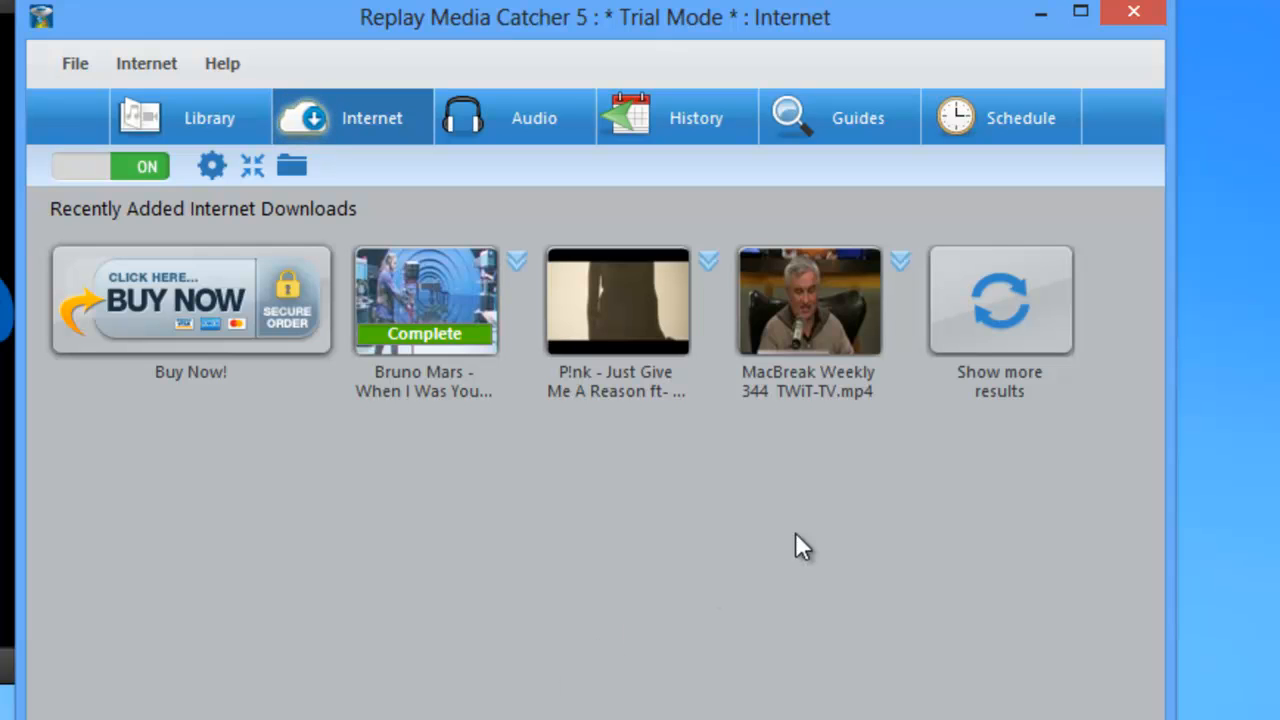